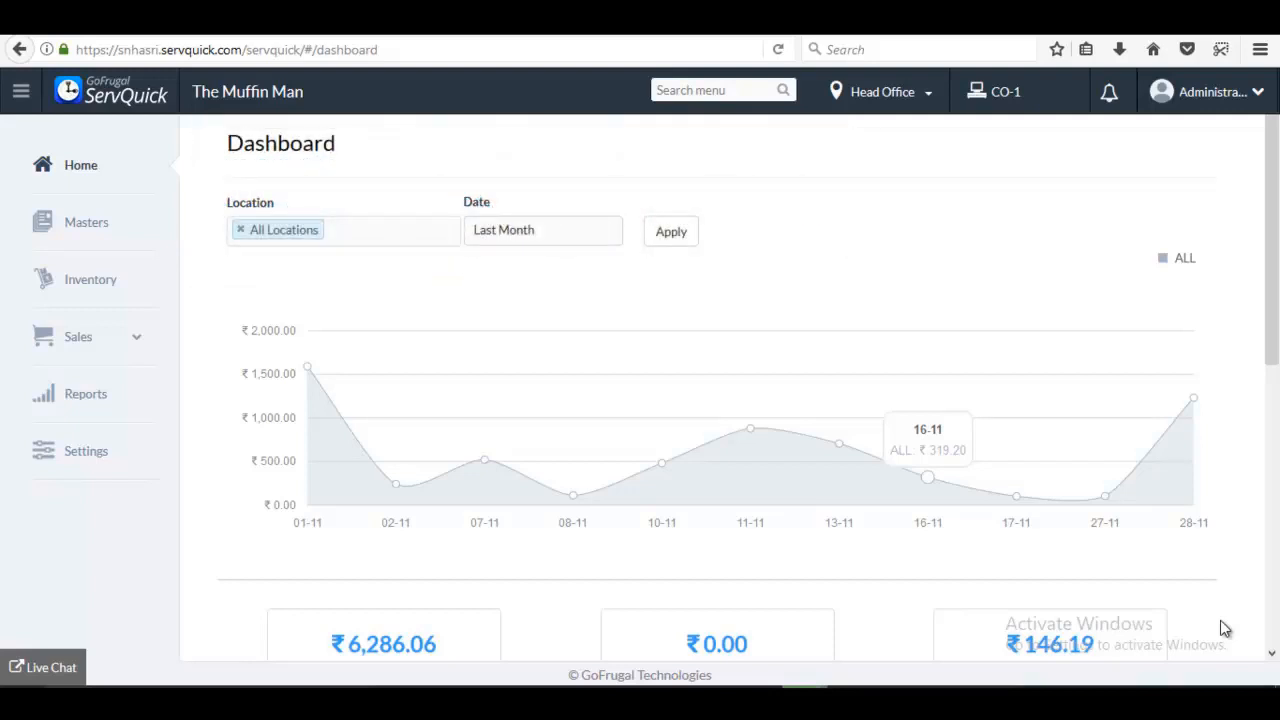
Step: Go to the Inventory section from the left sidebar
left_click(90, 280)
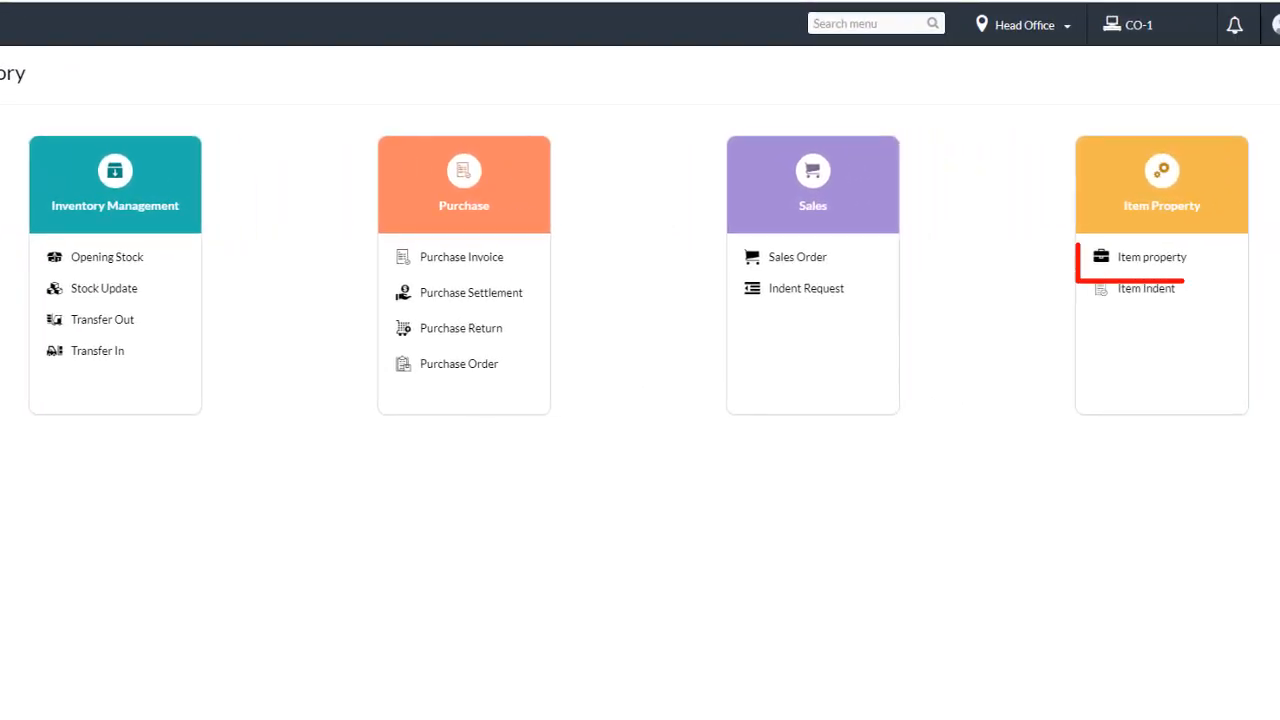
Step: Mark Egg Wrap as inventory applicable in Head Office item properties and update
left_click(1152, 256)
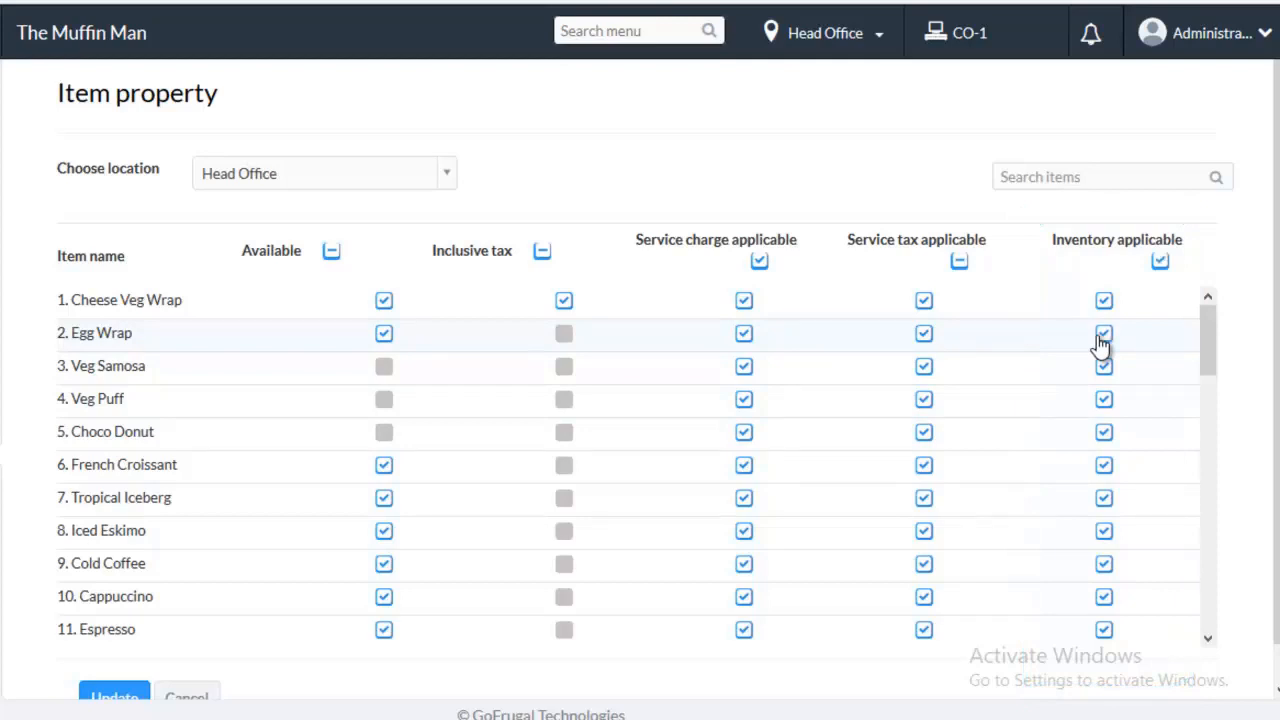
left_click(1104, 332)
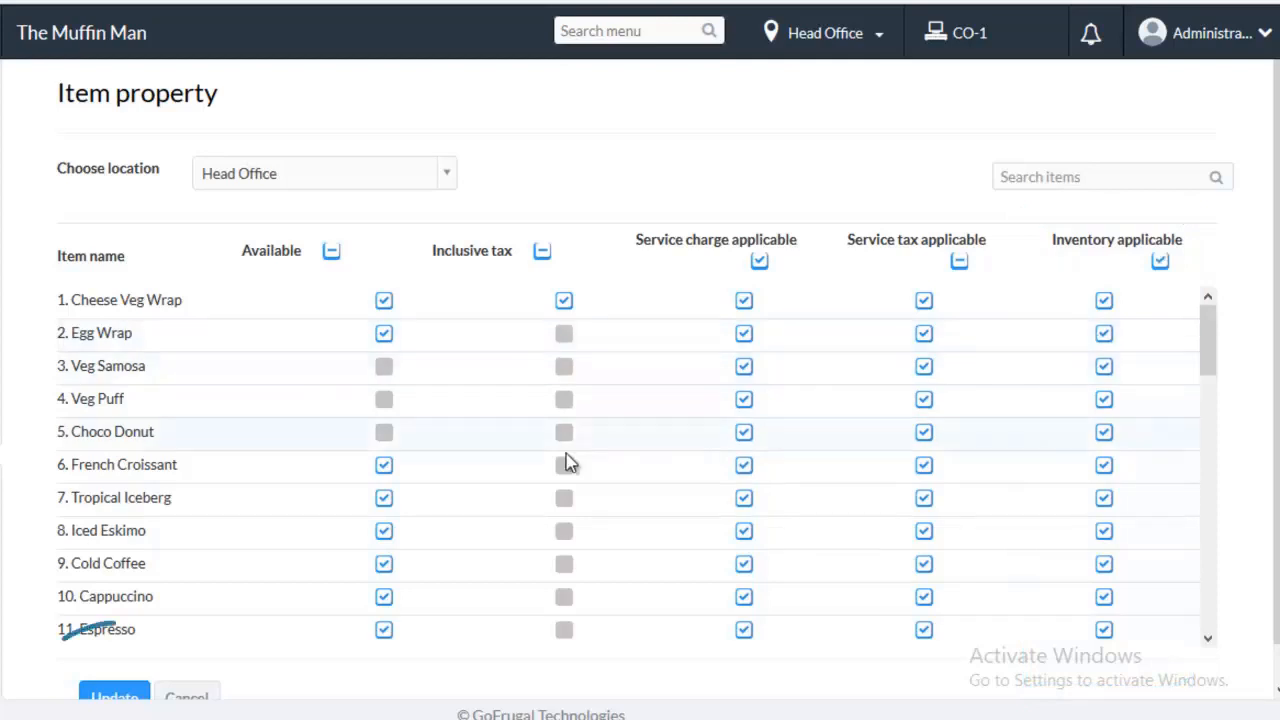
scroll("down", 3)
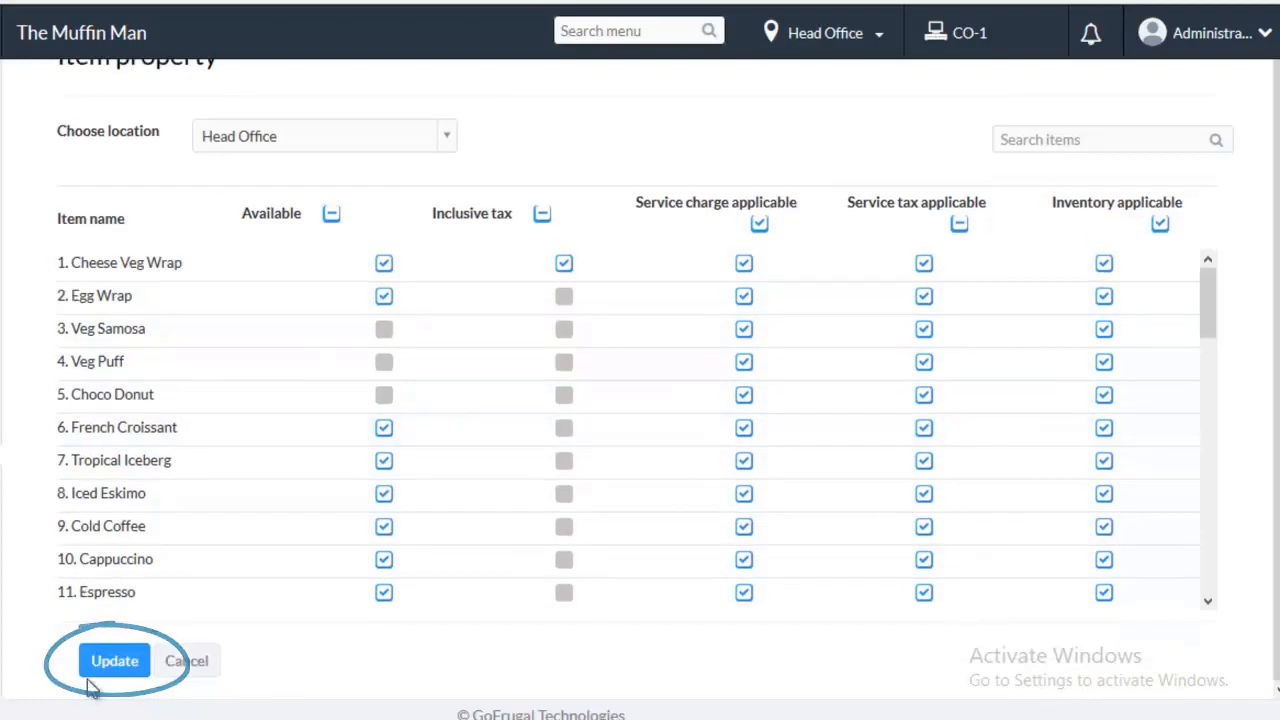
left_click(114, 660)
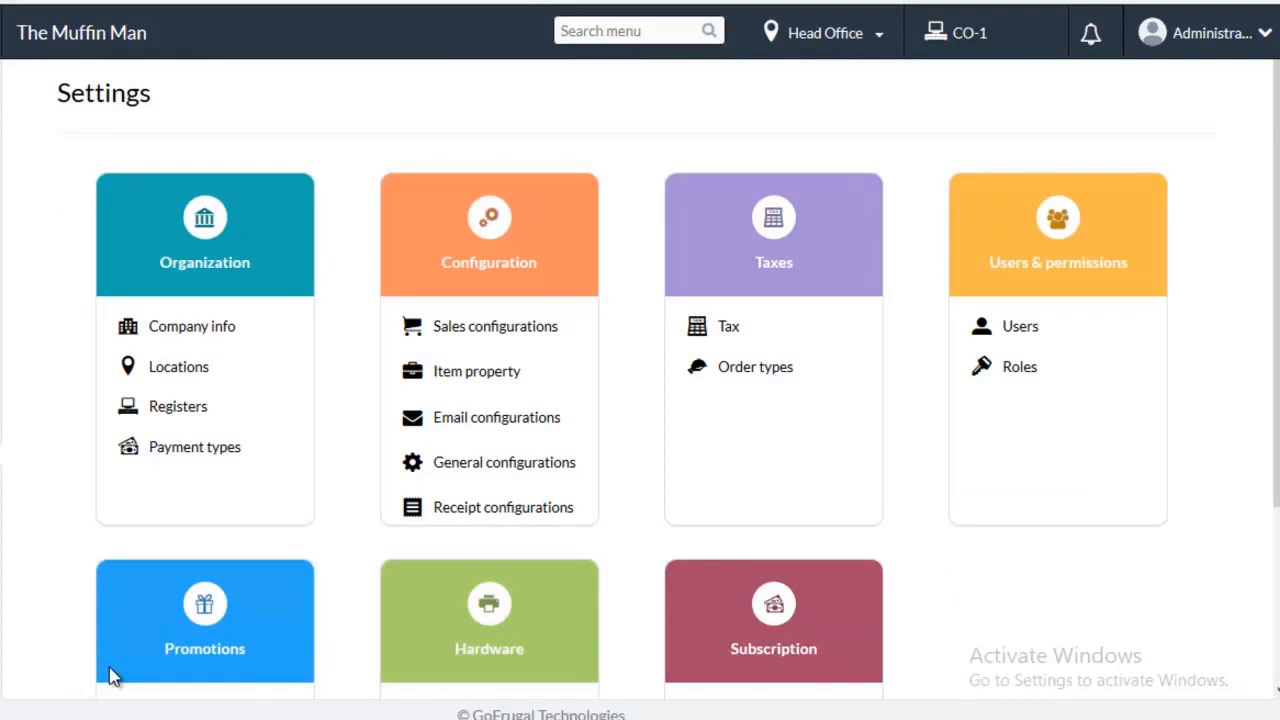
Step: Reopen the Head Office item property list via Settings' Configuration module
left_click(476, 370)
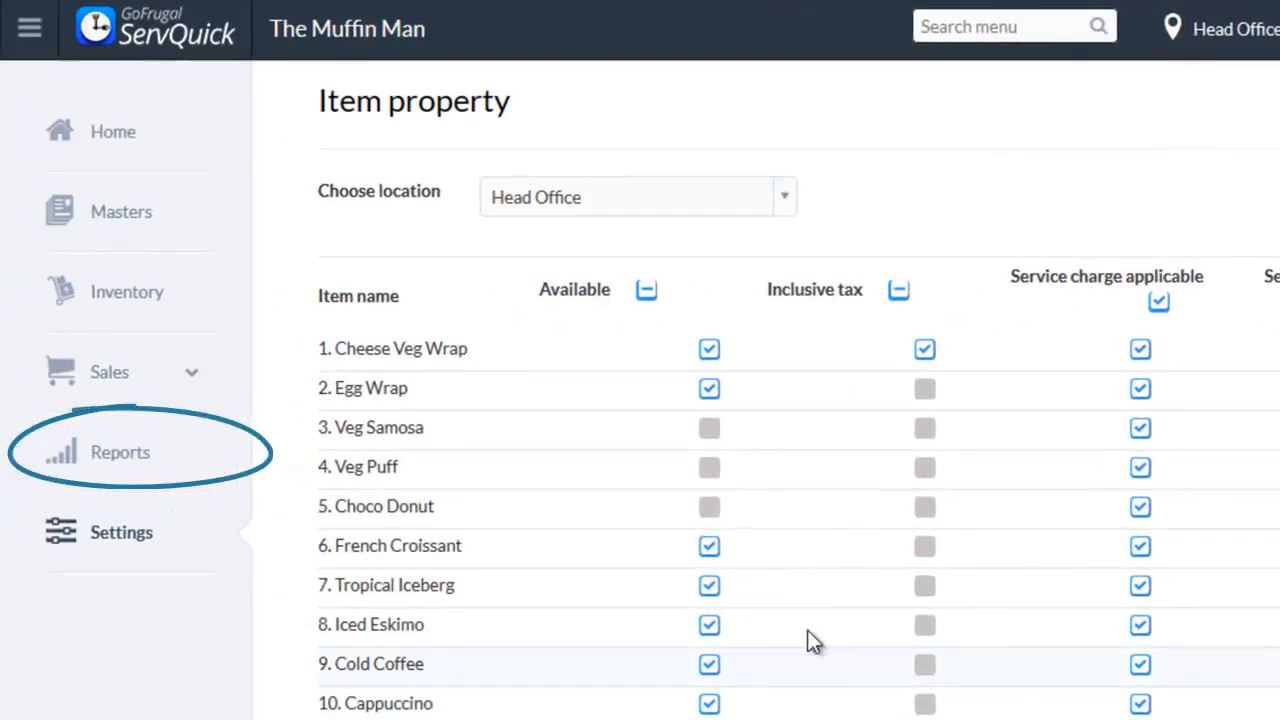
Step: Filter the Current Stock LocationWise report to Branch office 1, showing Egg Wrap at 10.000
left_click(120, 452)
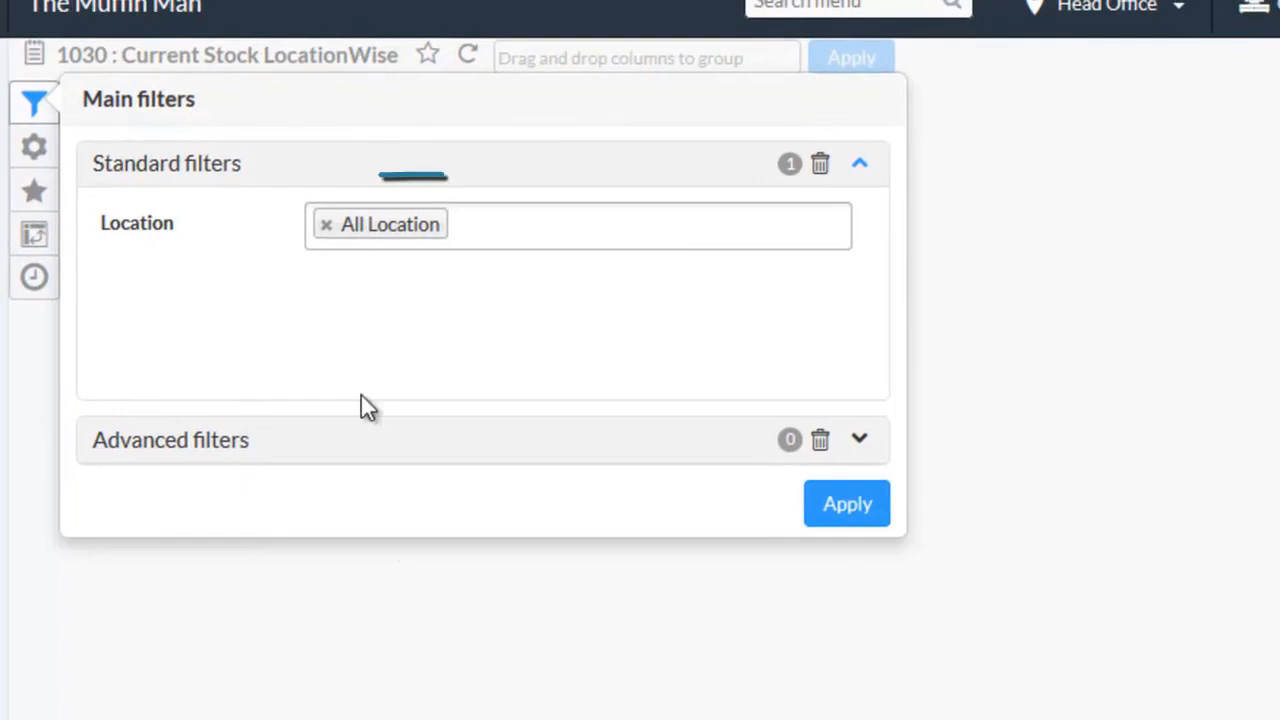
left_click(326, 224)
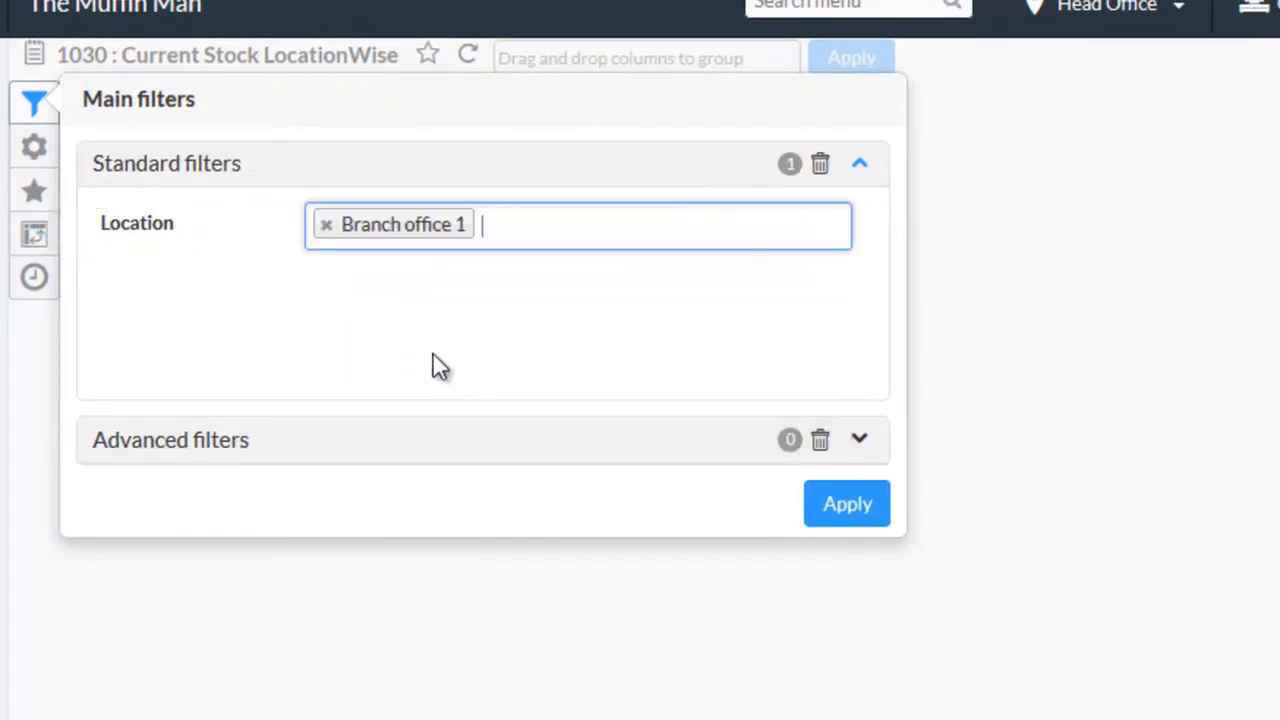
left_click(848, 504)
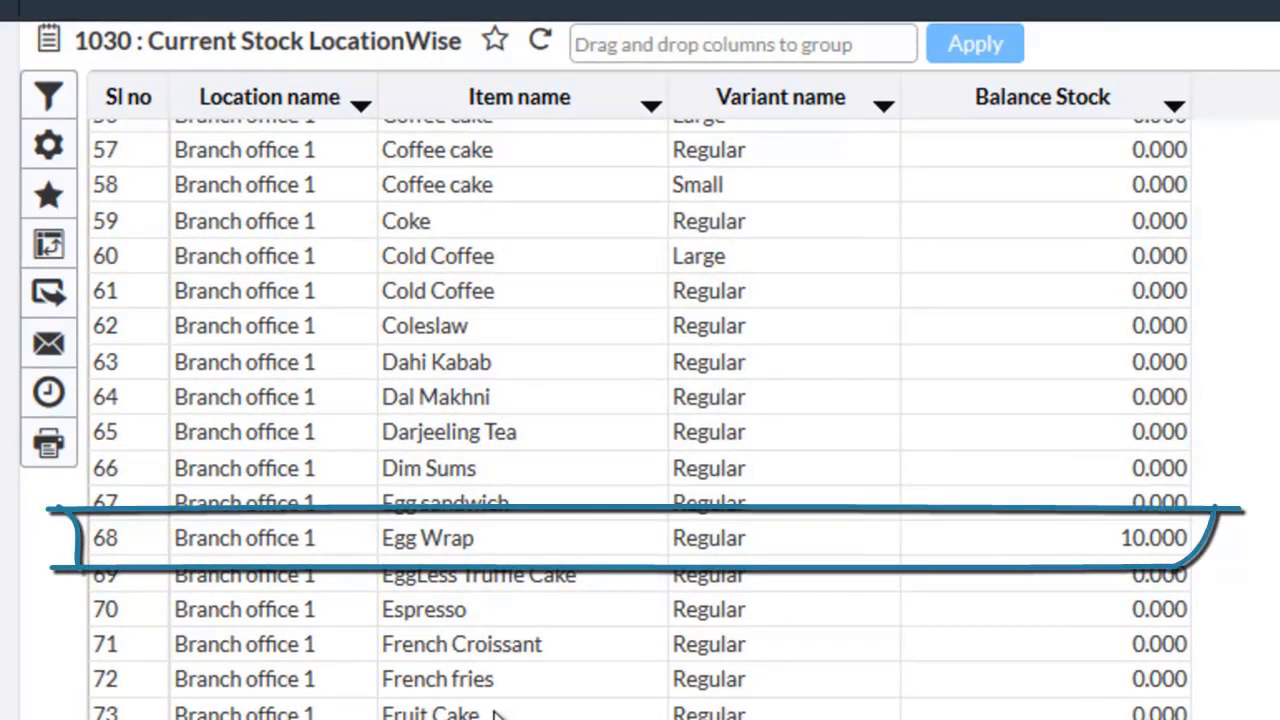
mouse_move(600, 538)
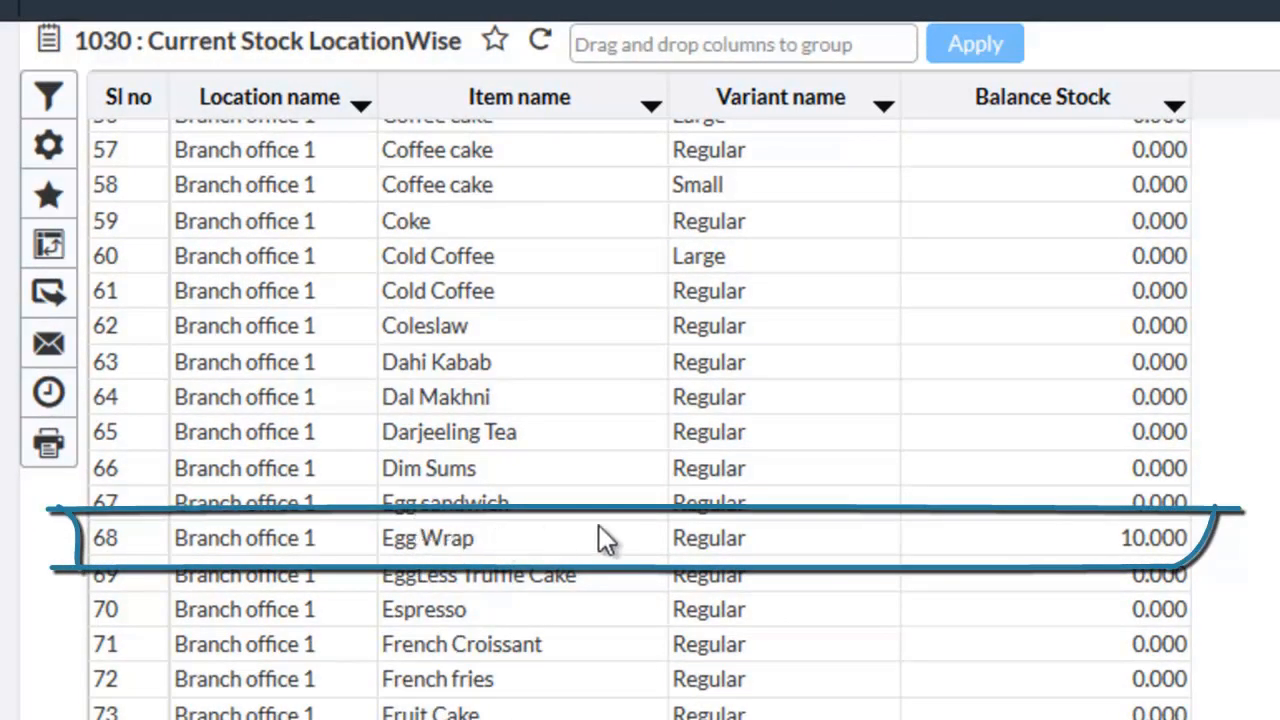
mouse_move(1156, 536)
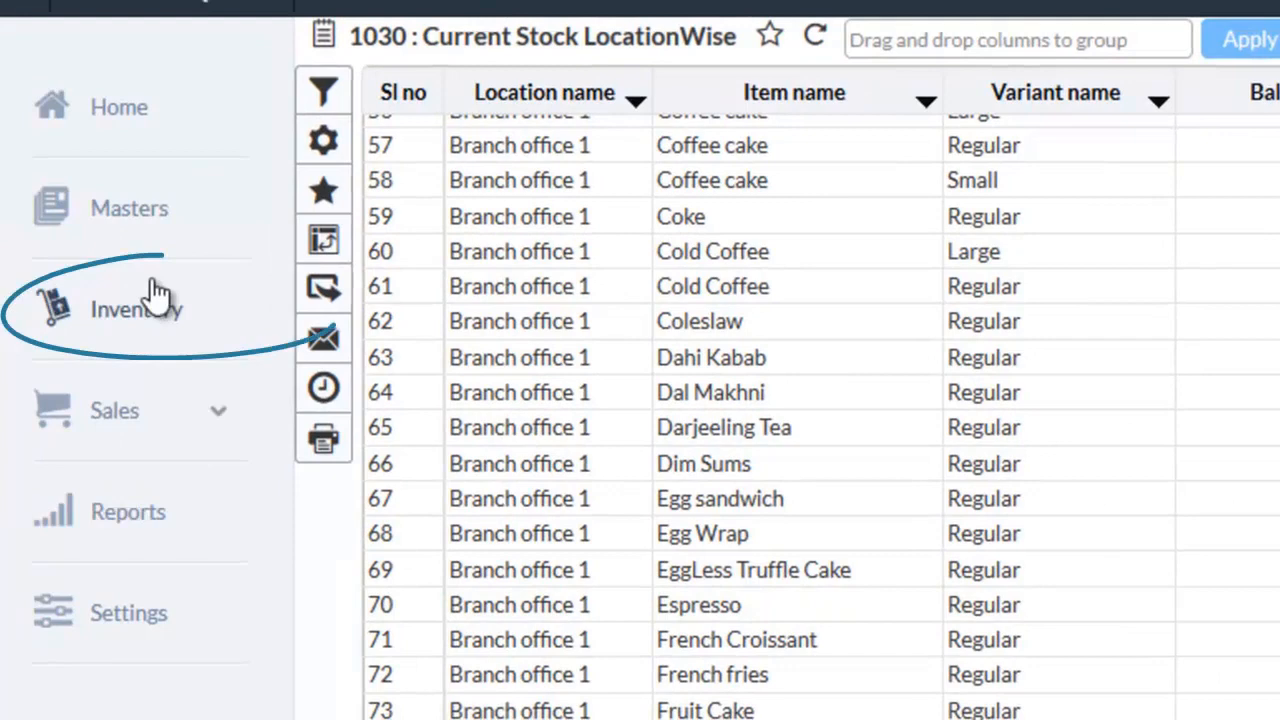
Step: List Branch office 1's incoming transfers from Head Office in Transfer In
left_click(136, 308)
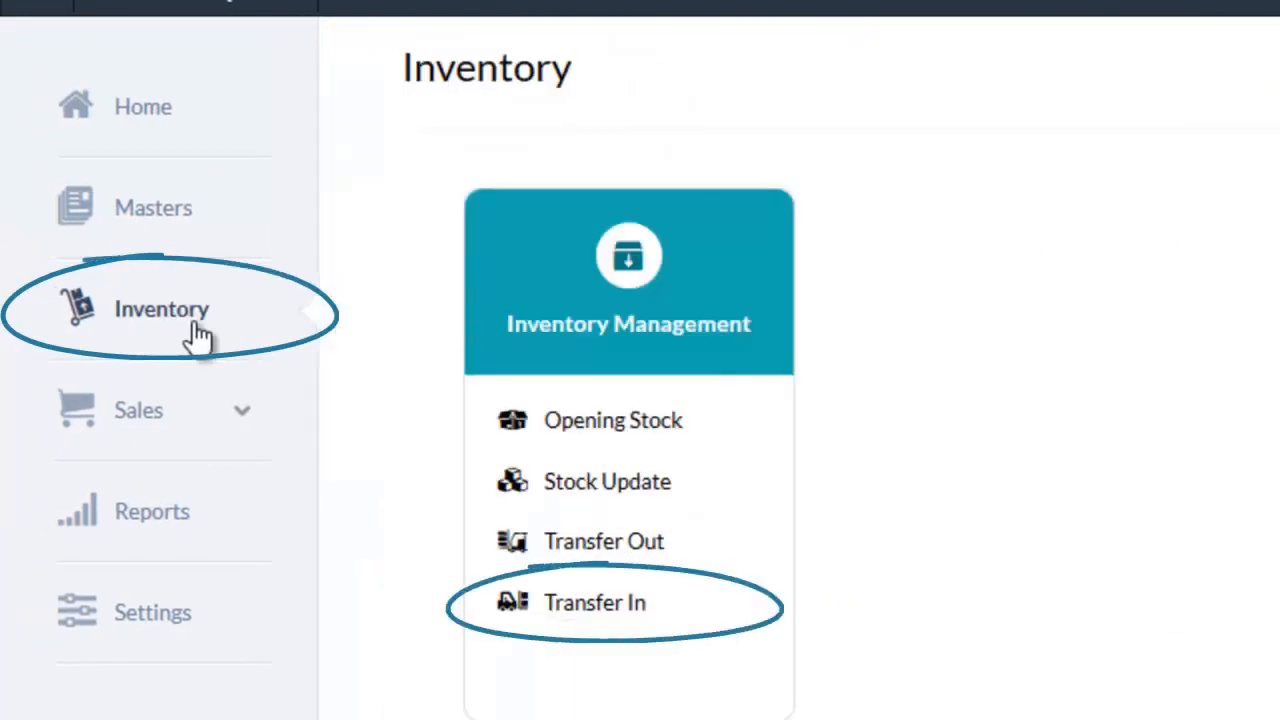
mouse_move(710, 560)
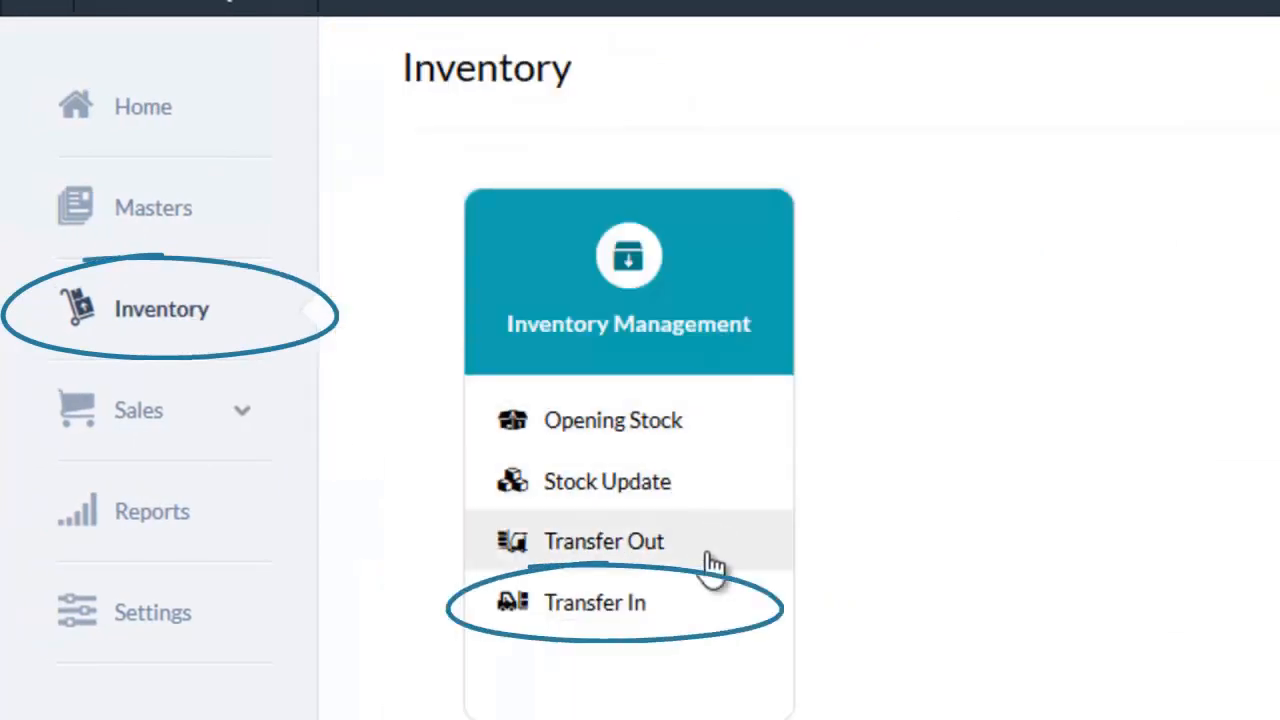
left_click(594, 602)
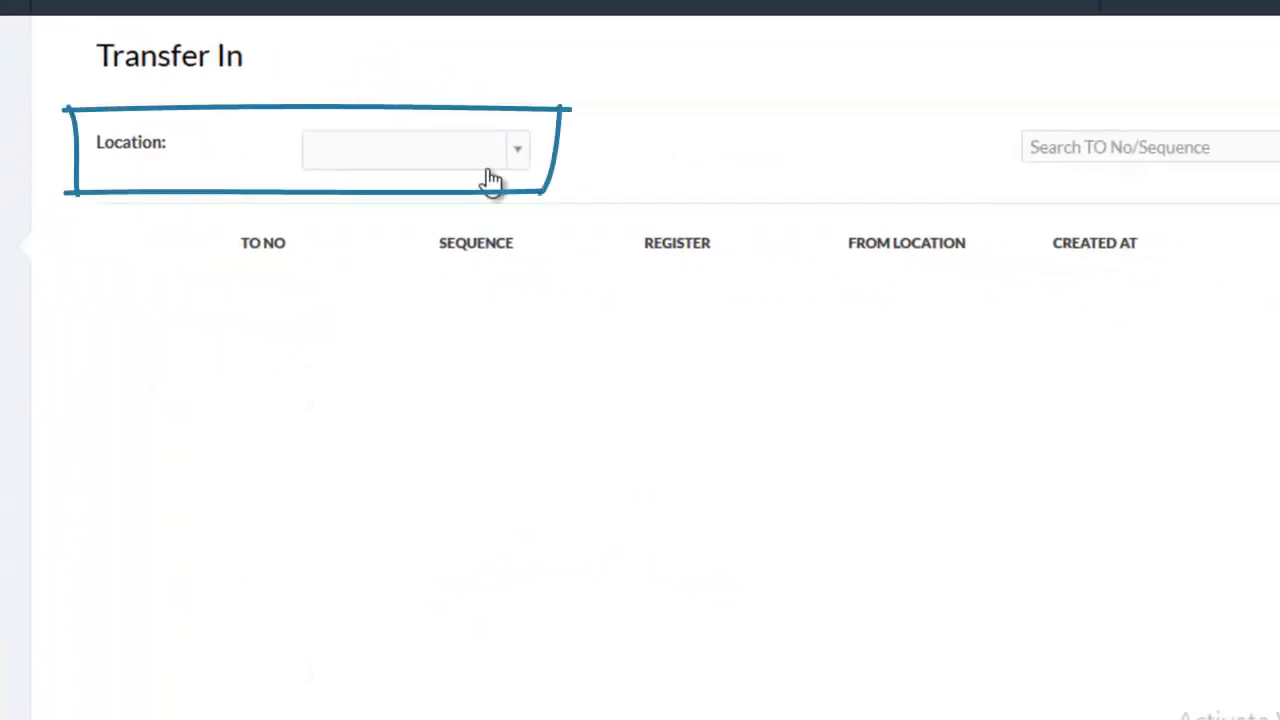
mouse_move(490, 170)
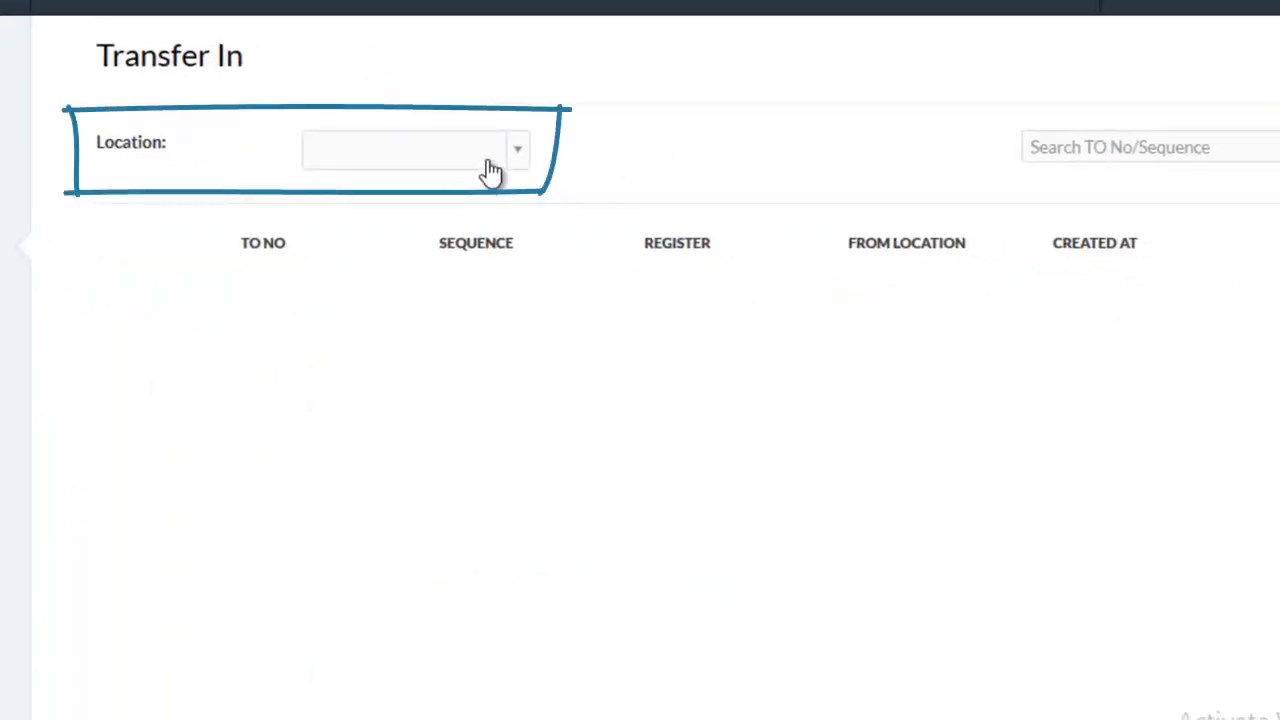
left_click(416, 150)
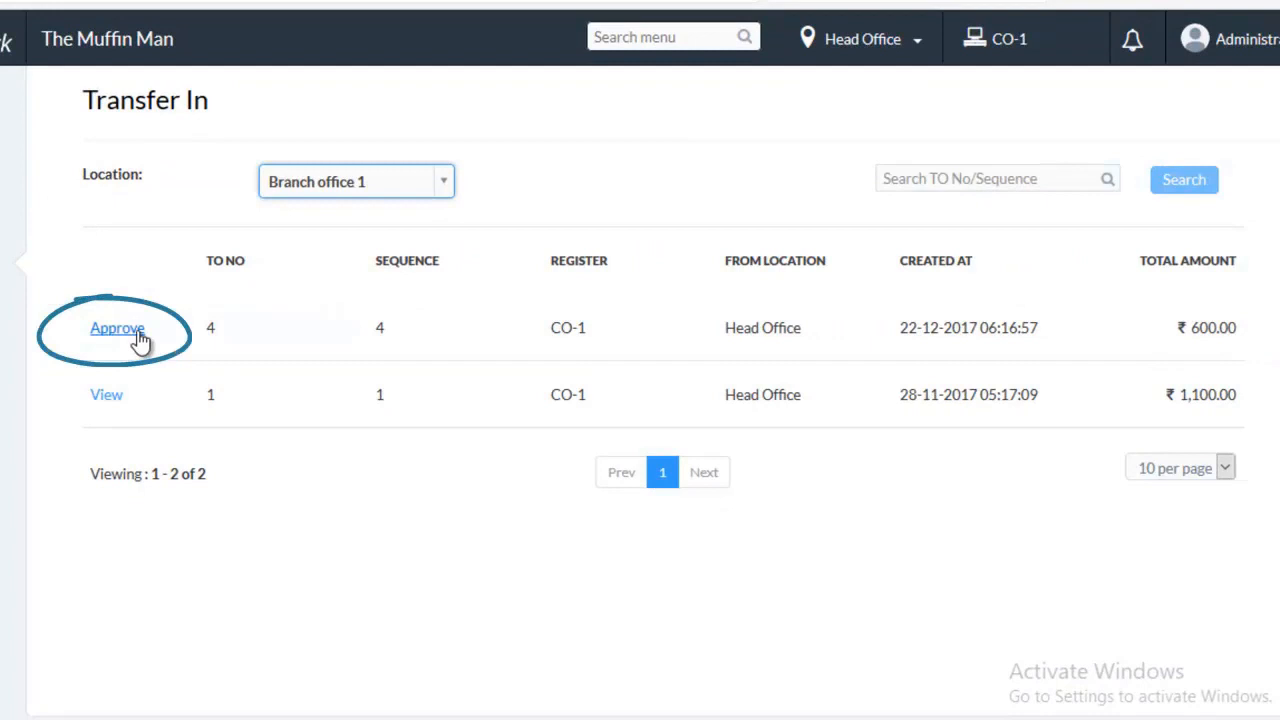
Step: Approve Egg Wrap transfer 4 into Branch office 1 with a received quantity of 8
left_click(116, 328)
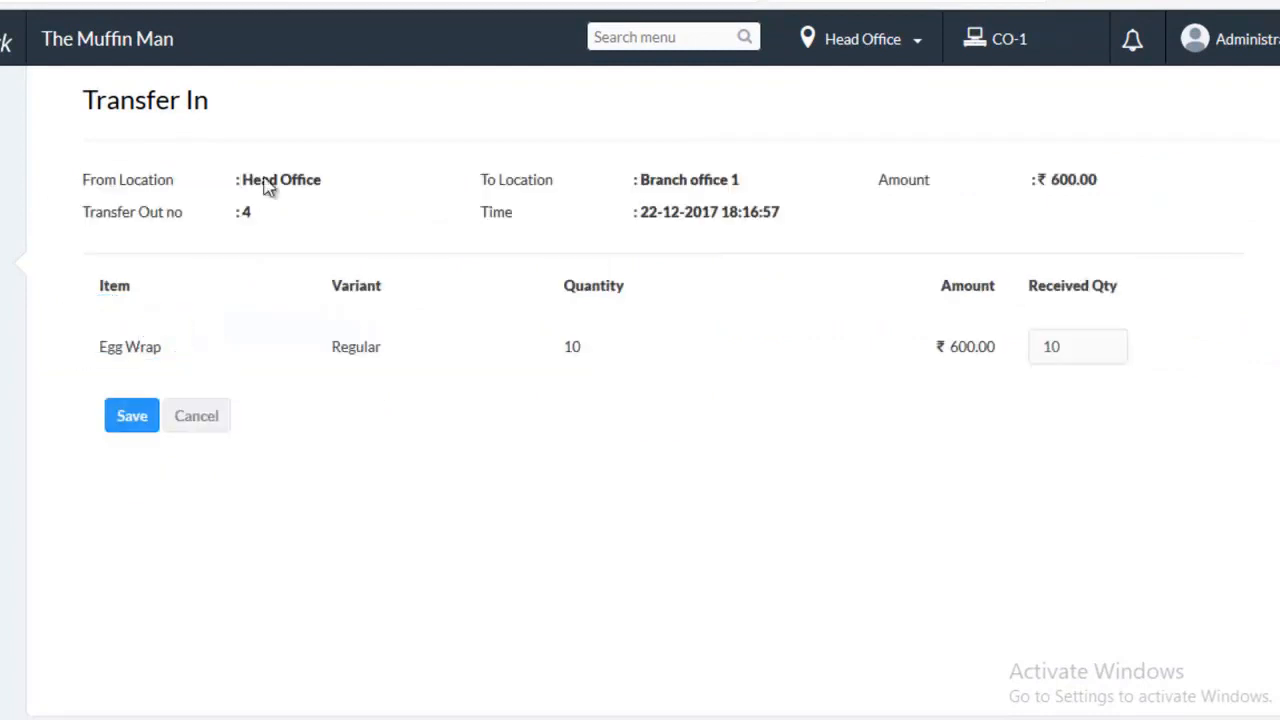
mouse_move(284, 144)
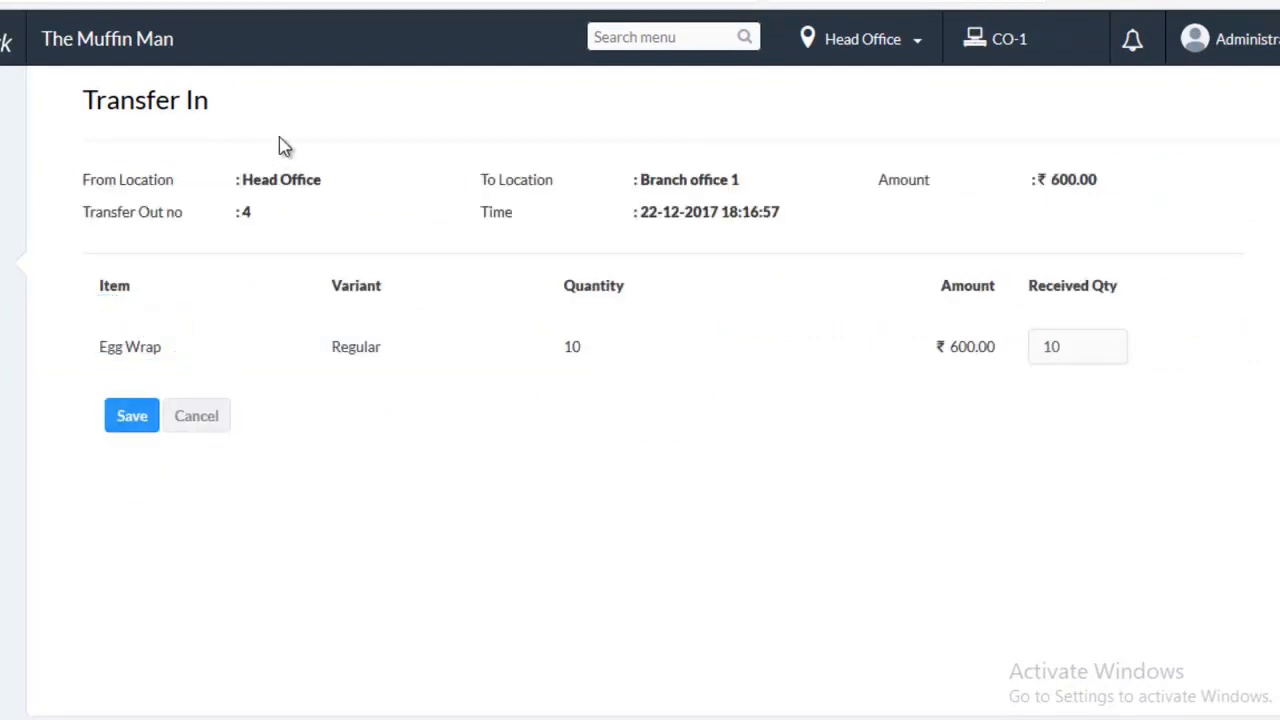
mouse_move(304, 198)
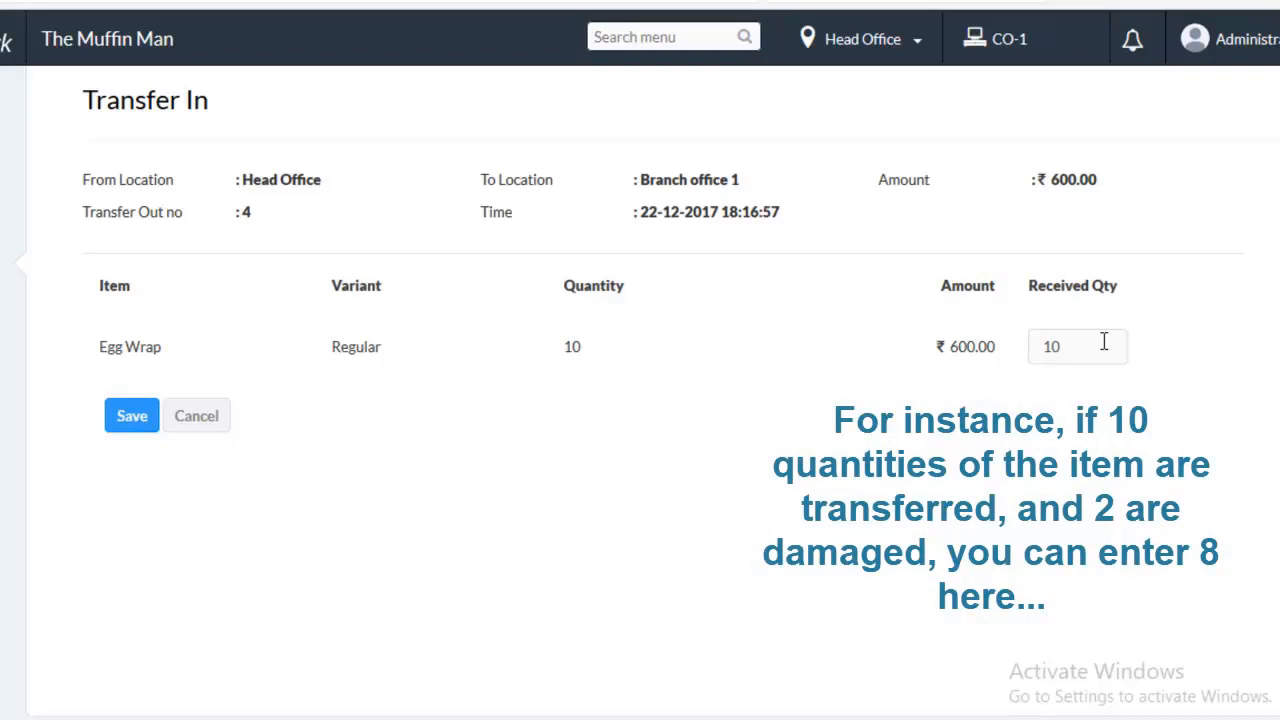
type("8")
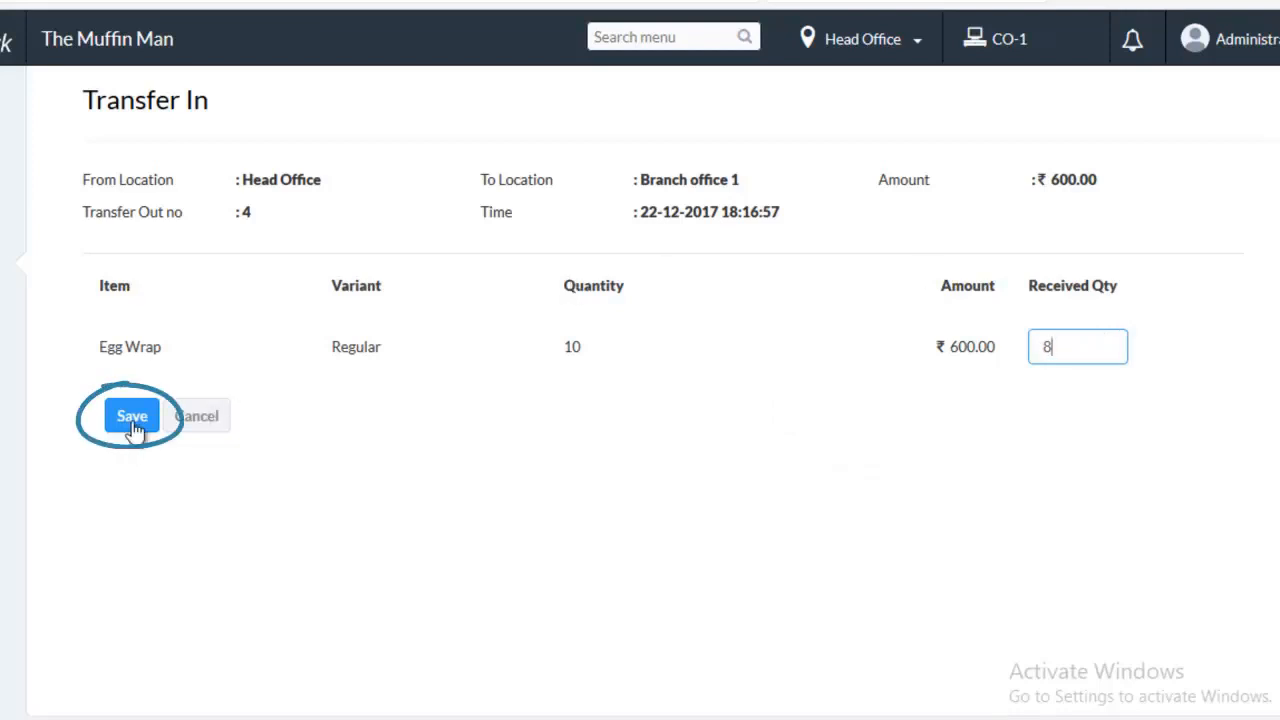
left_click(132, 414)
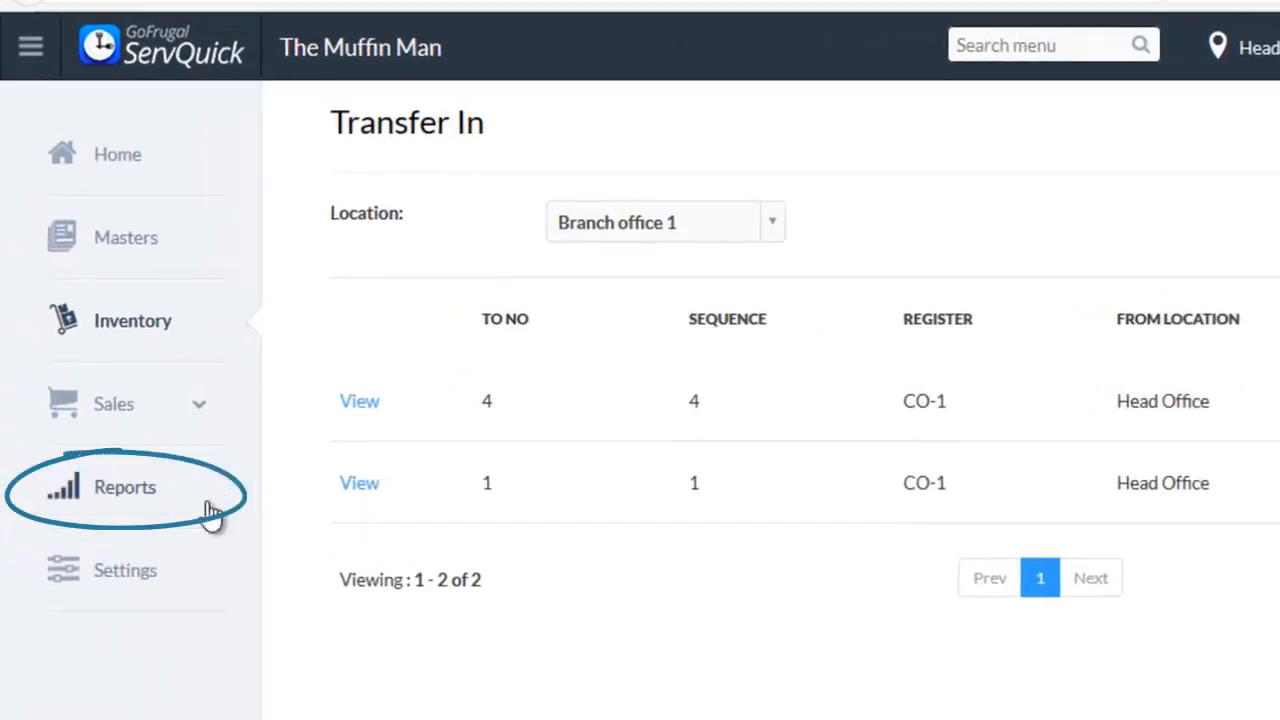
Step: Reload the Current Stock LocationWise report with the All Location filter removed
left_click(124, 488)
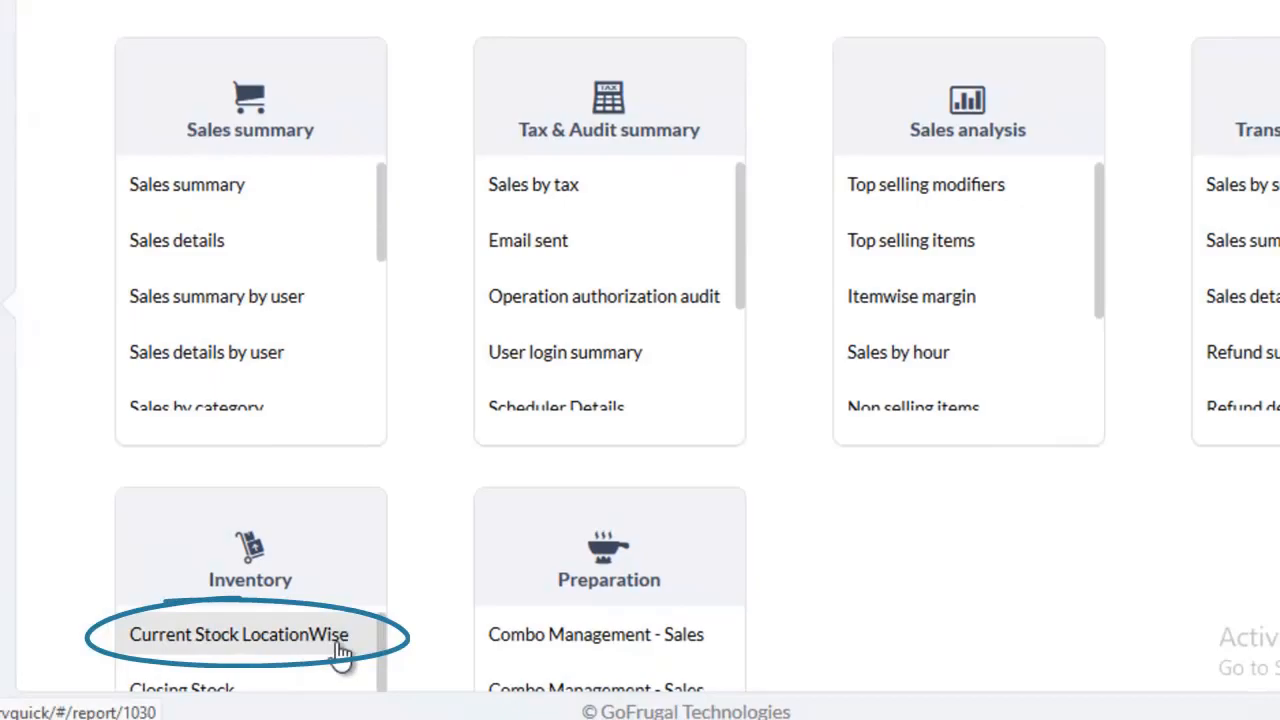
left_click(238, 634)
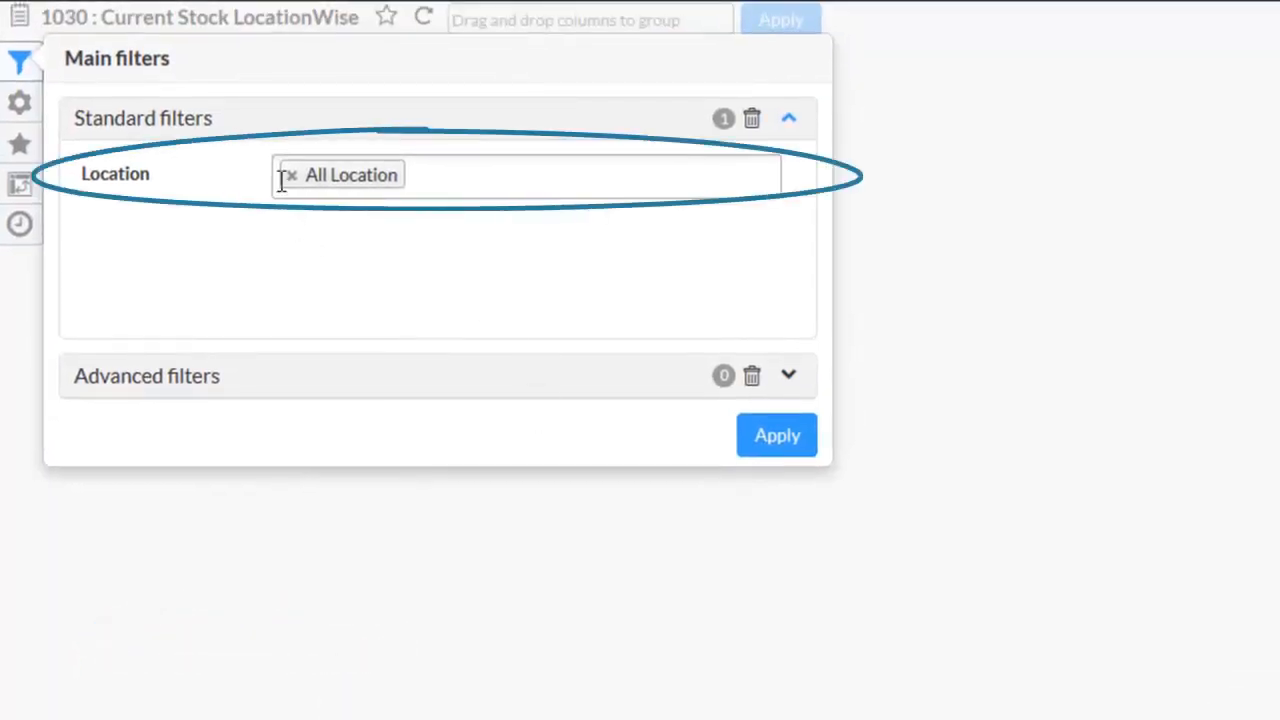
left_click(288, 174)
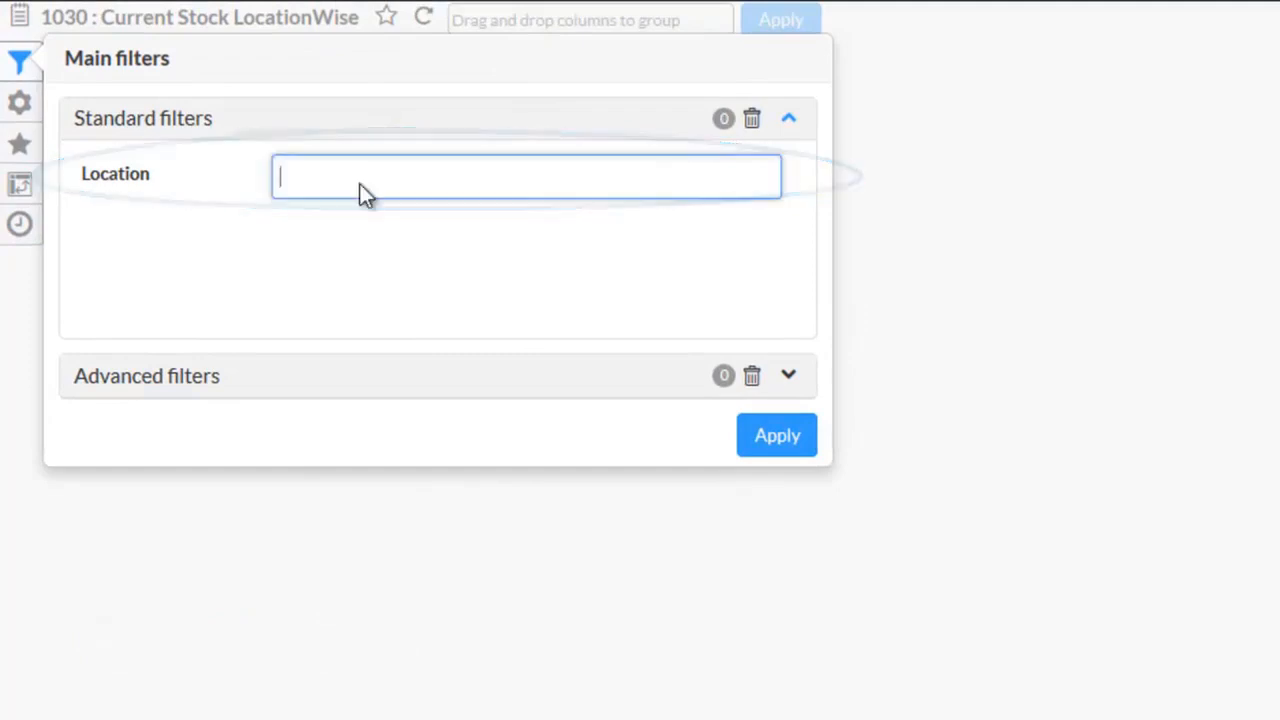
left_click(776, 434)
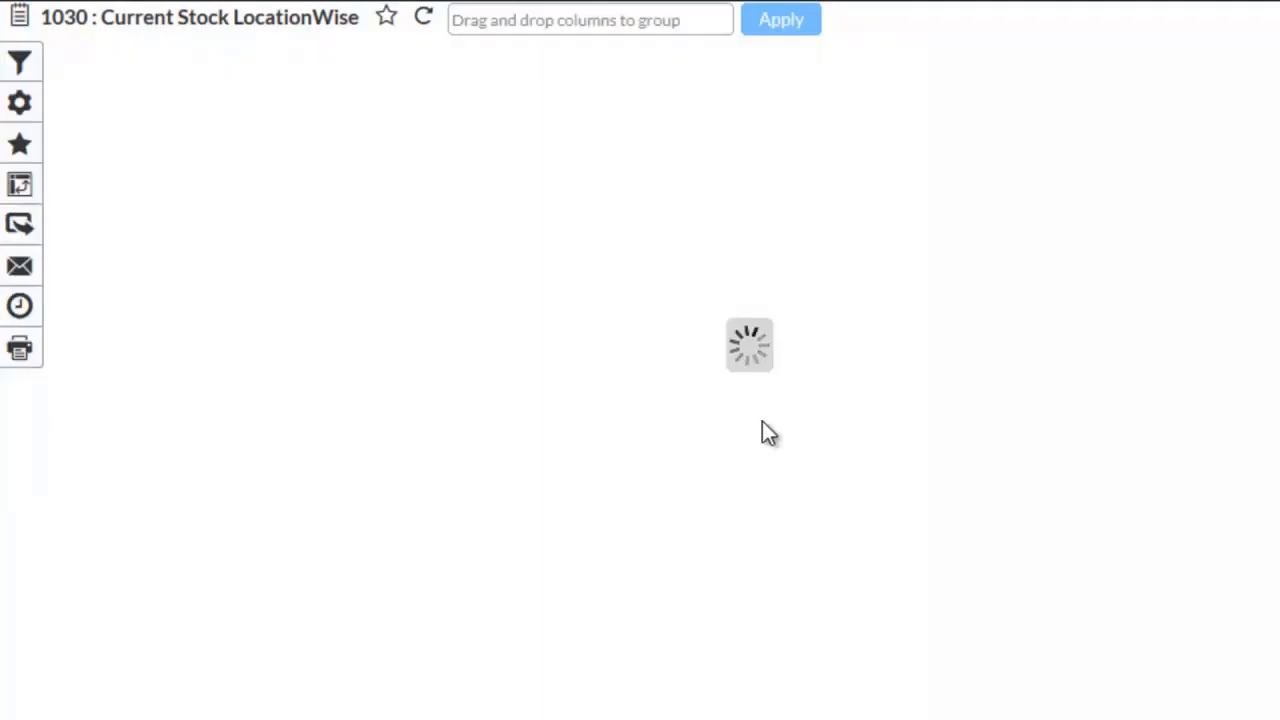